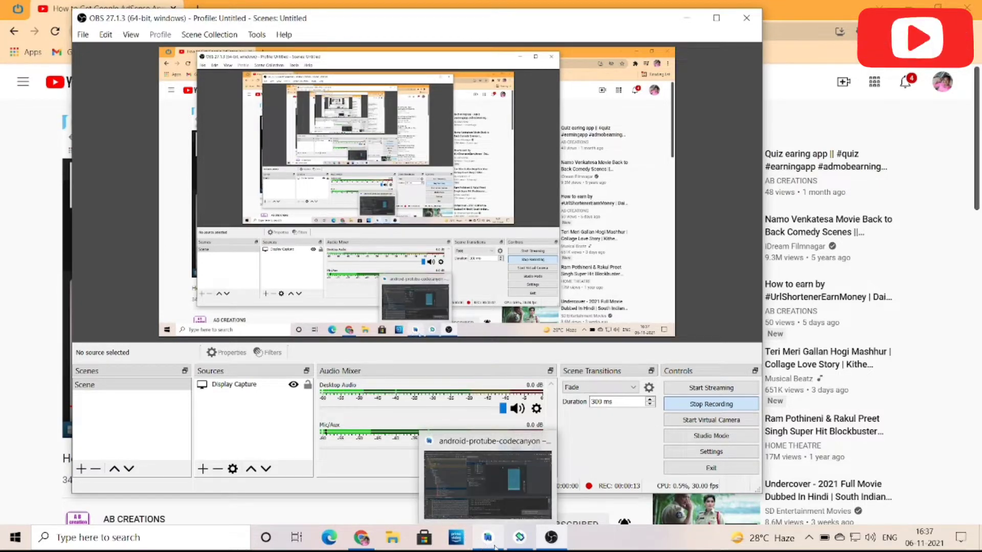
- Bring the android-protube project window in Android Studio to the front while OBS records
left_click(487, 538)
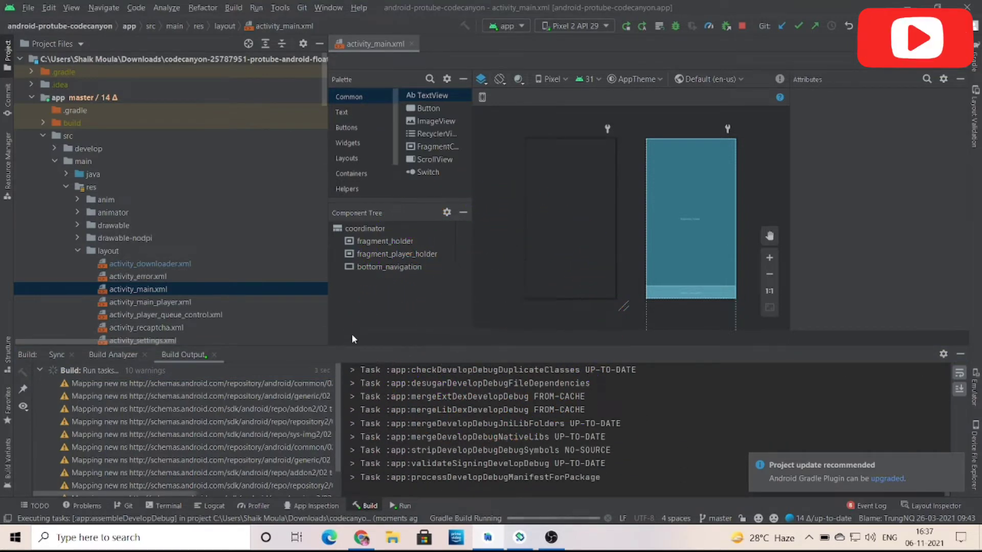
- Scroll the layout files in the Project panel while the app builds and launches on the Pixel 2 emulator
scroll("down", 3)
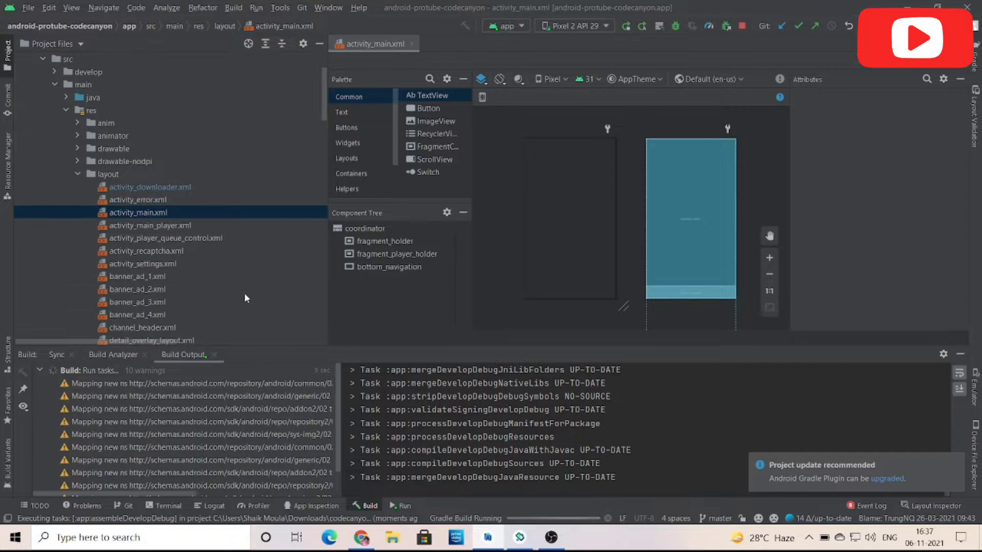
scroll("down", 3)
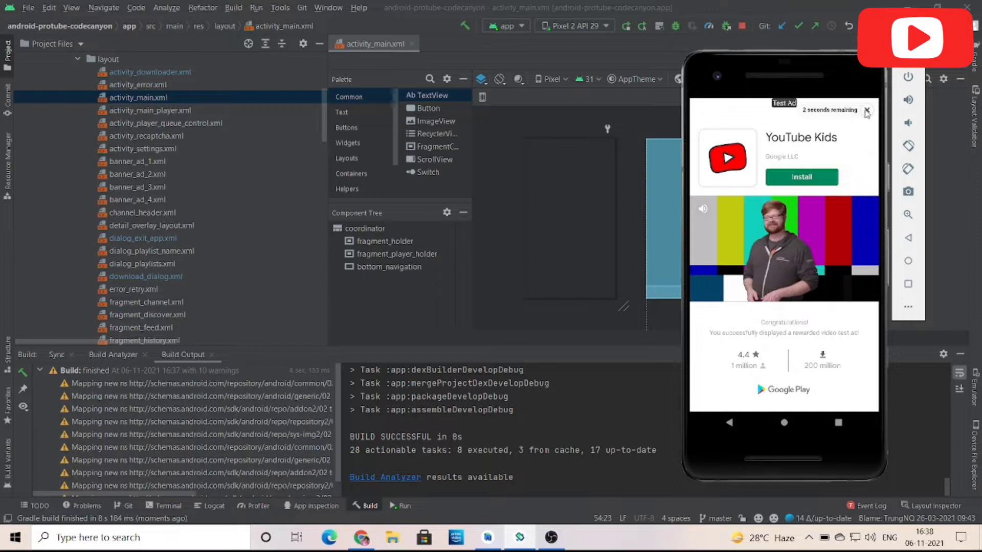
- Close the rewarded ad, scroll Trending, open the New AirPods Feature video and dismiss the interstitial ad
left_click(867, 112)
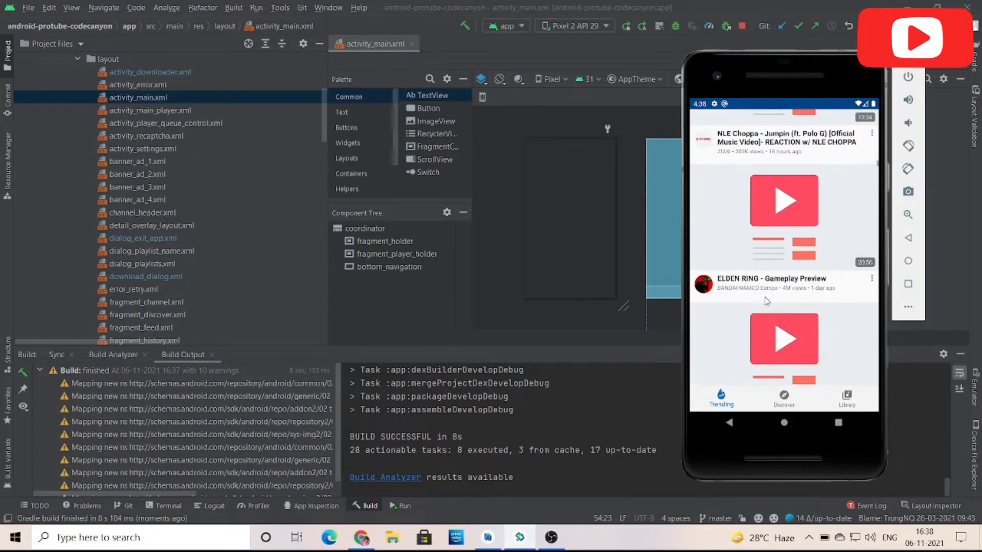
scroll("down", 3)
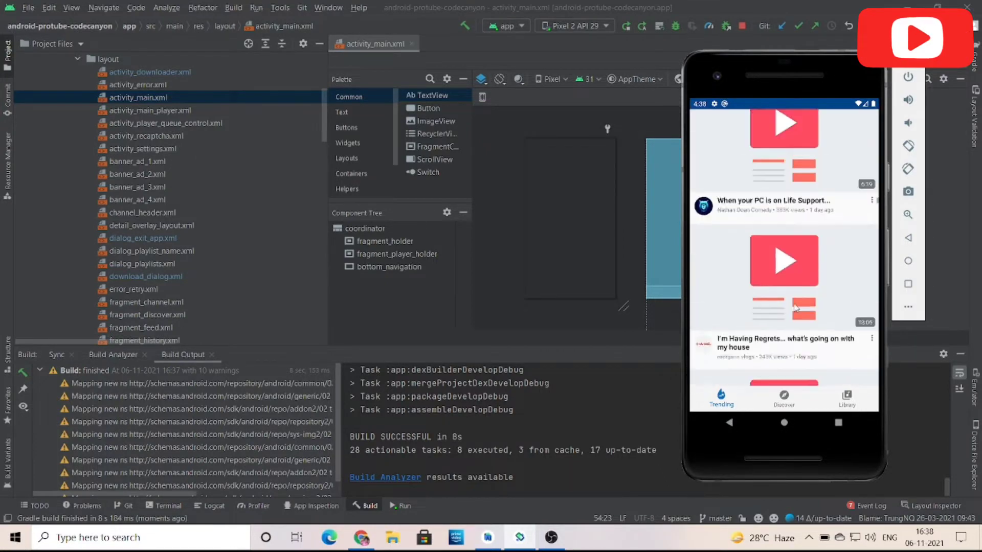
scroll("down", 3)
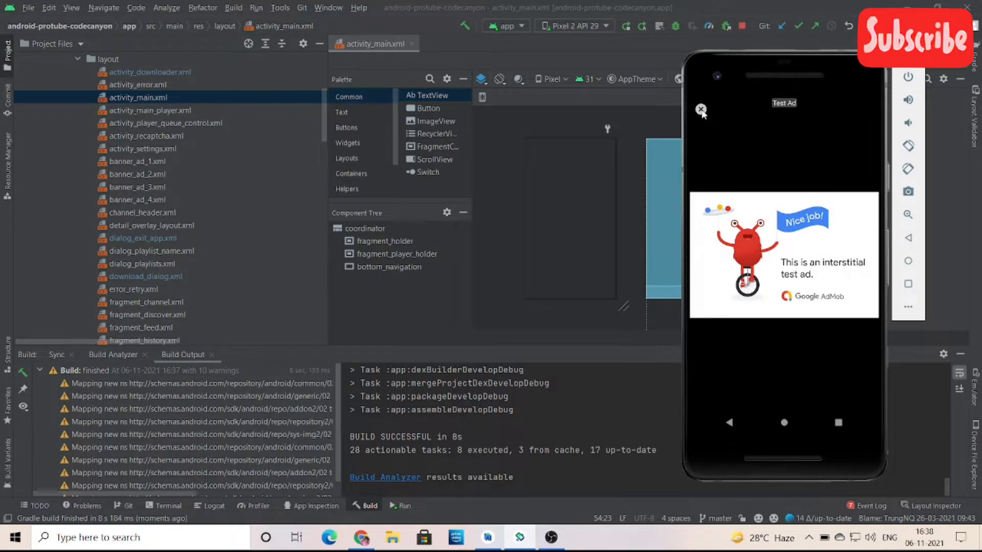
left_click(700, 109)
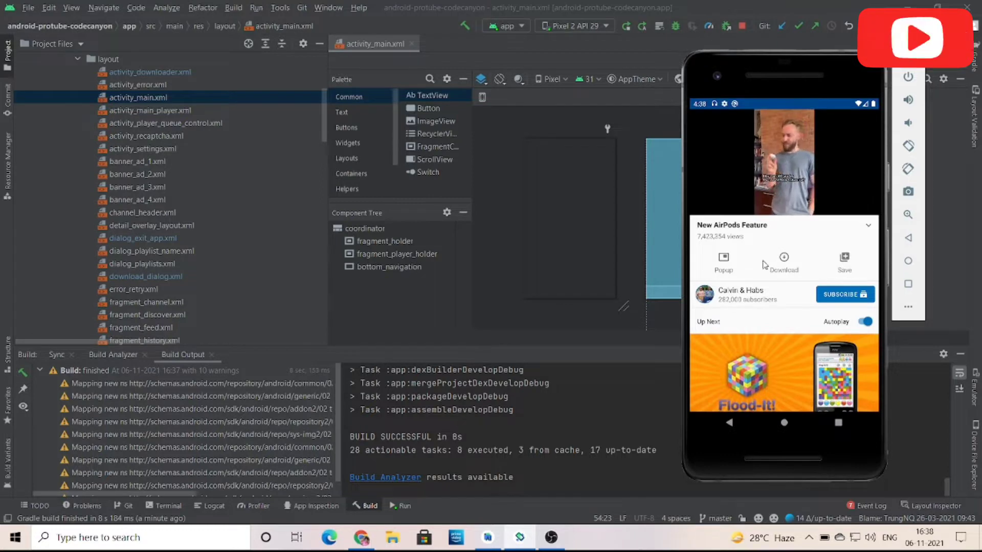
- Allow media-file access and download New AirPods Feature as 720p video from the Save to device sheet
left_click(783, 261)
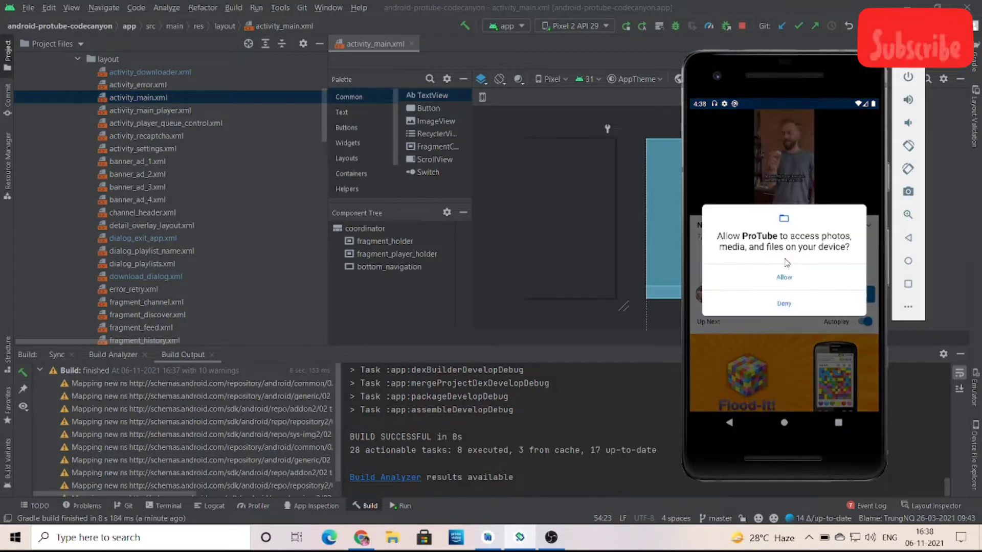
left_click(783, 278)
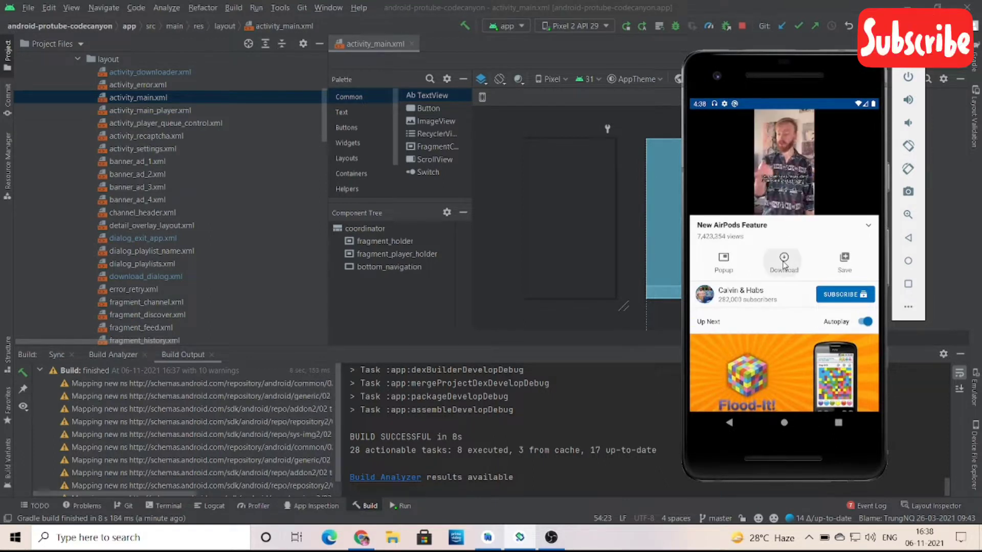
left_click(784, 258)
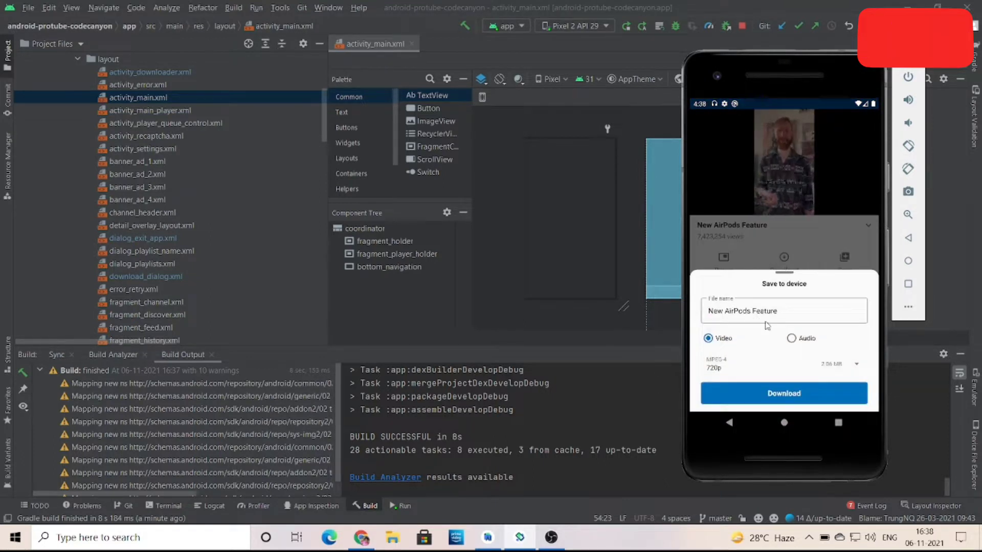
left_click(856, 364)
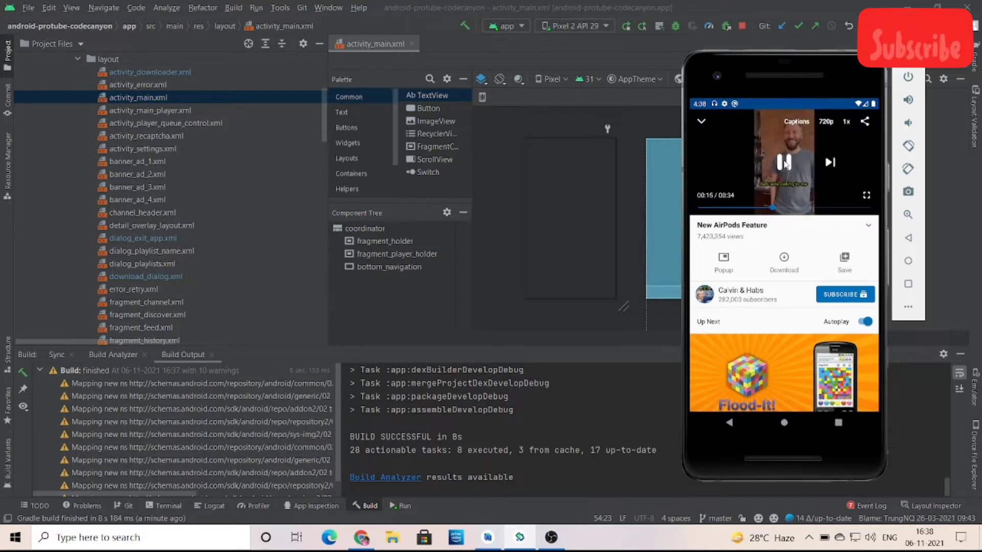
- Close the Flood-It rewarded ad via Close Video and open Library History, Recently Played
left_click(785, 161)
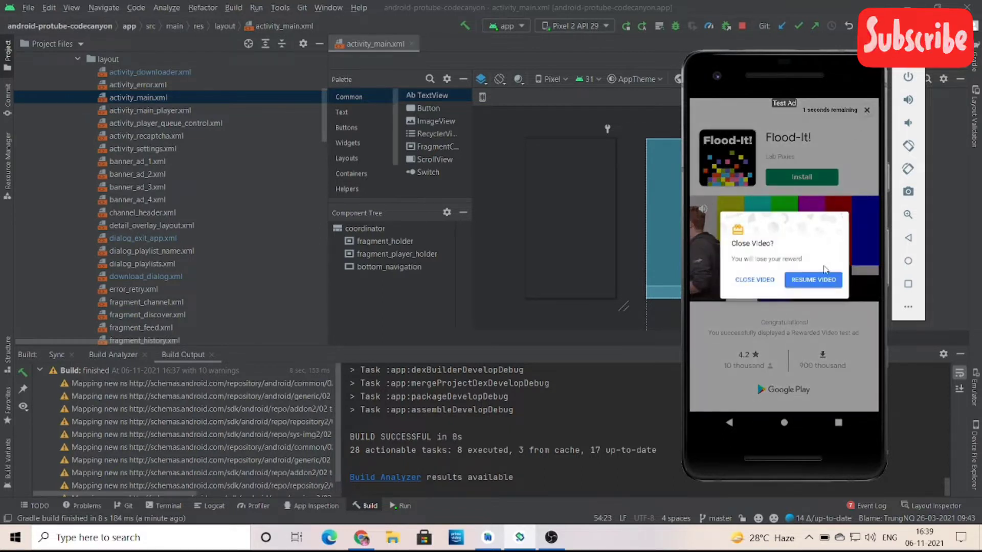
left_click(755, 279)
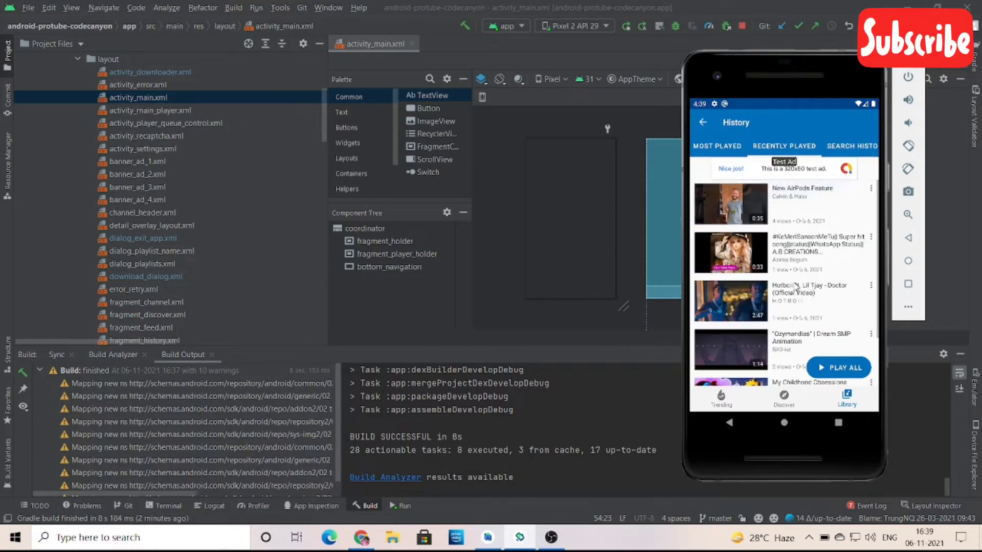
- Return to Trending, scroll through the Settings list and leave it again
left_click(852, 146)
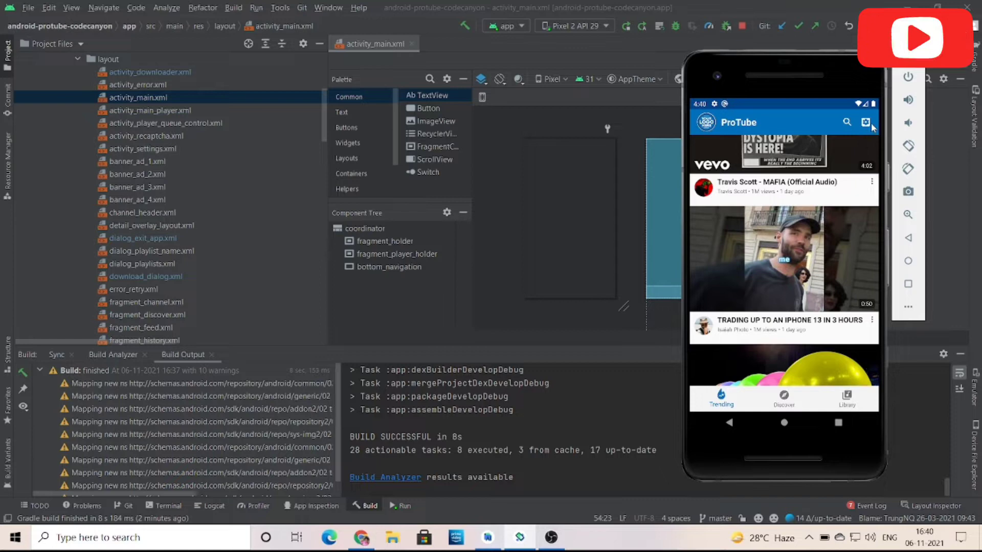
left_click(865, 122)
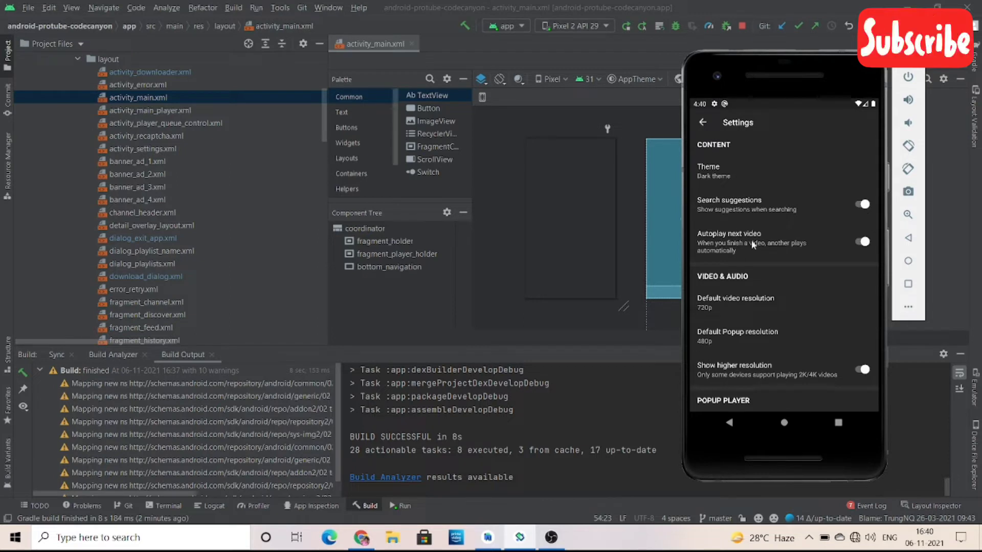
scroll("down", 3)
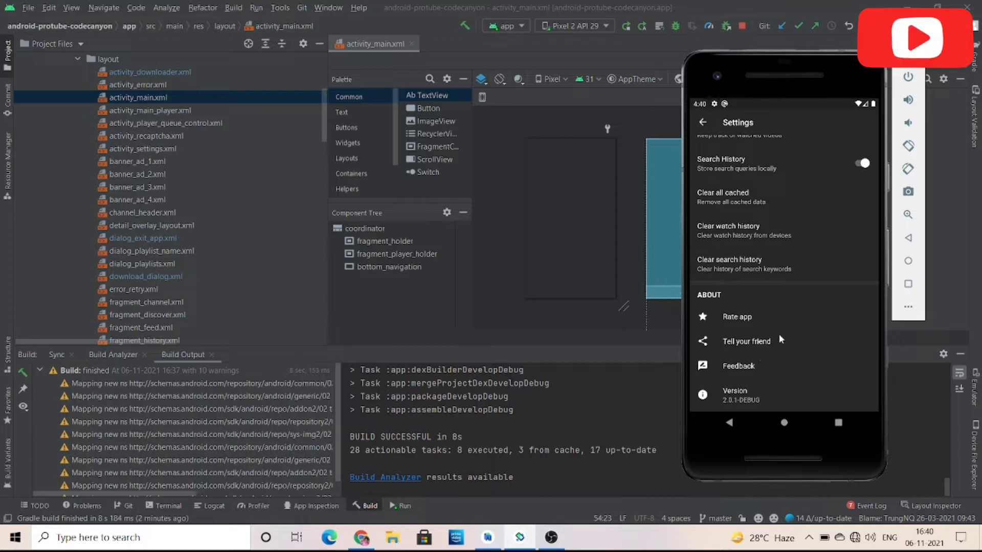
scroll("down", 3)
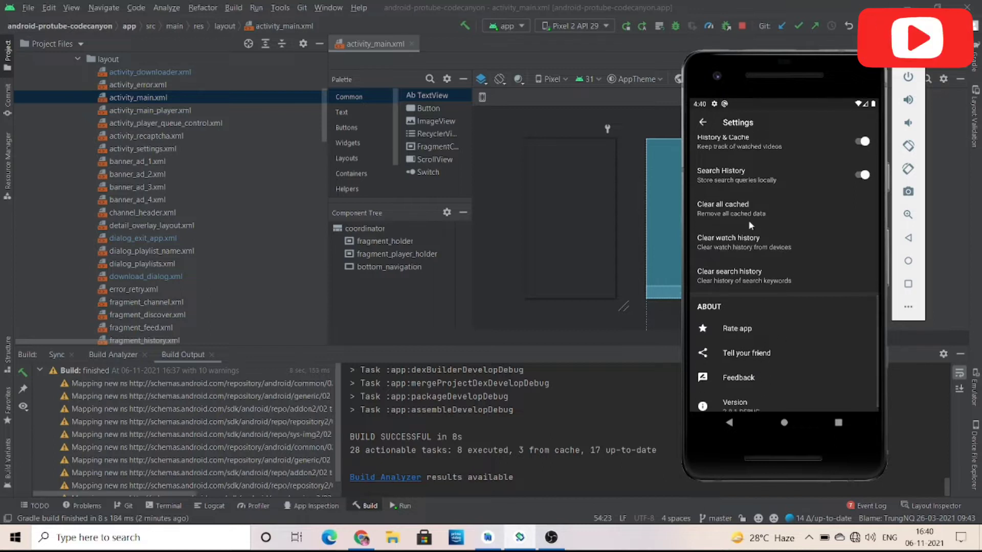
scroll("down", 3)
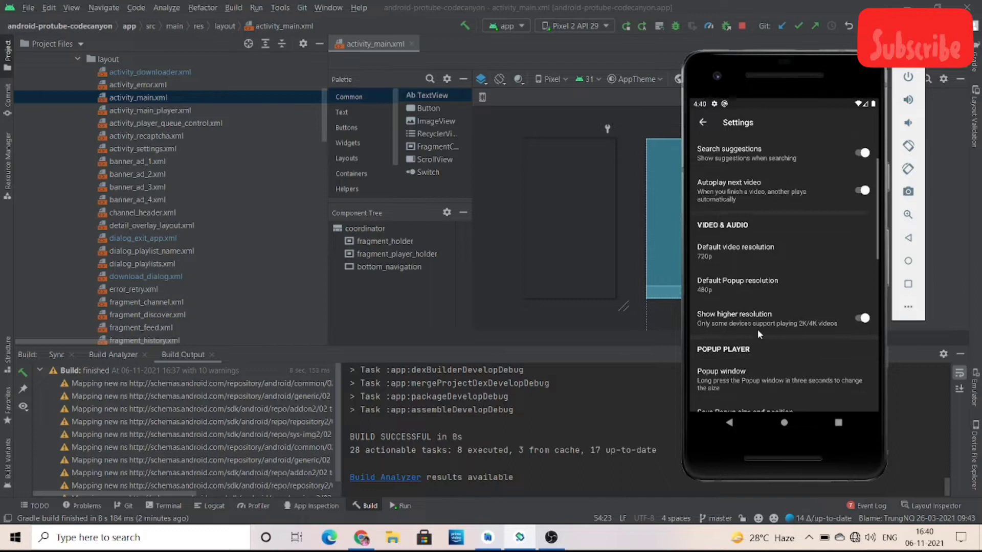
scroll("down", 3)
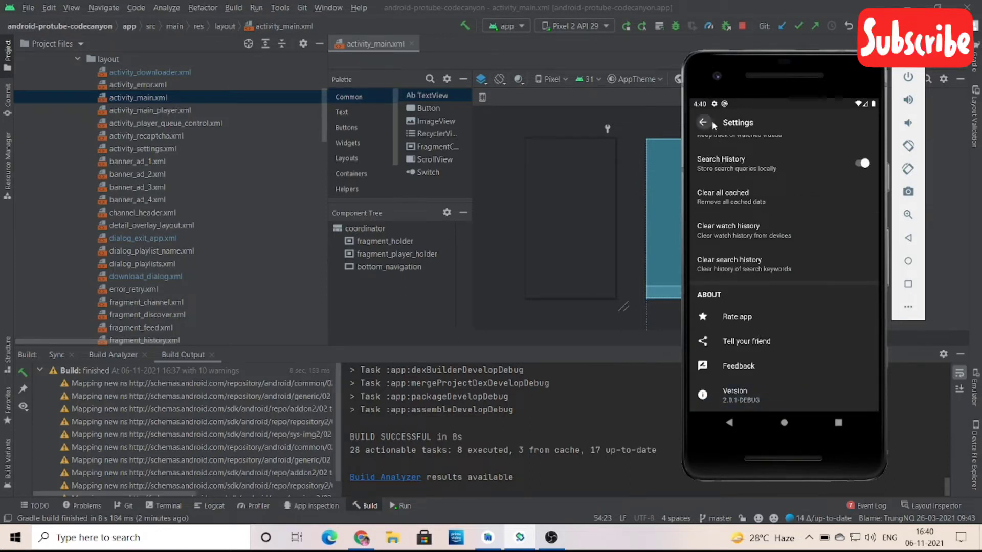
left_click(702, 123)
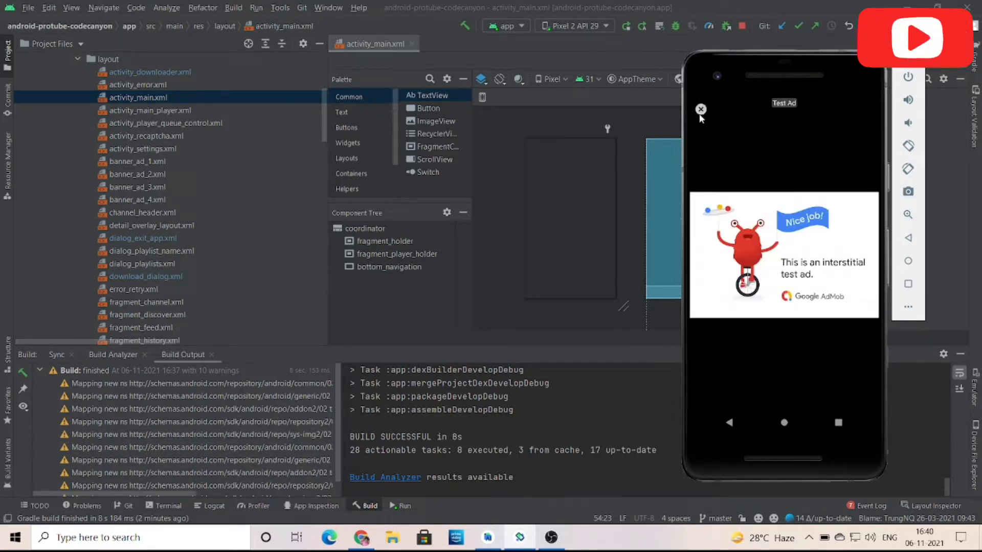
- Dismiss the interstitial ad, play My Childhood Obsessions and raise the Windows volume to near maximum
left_click(700, 109)
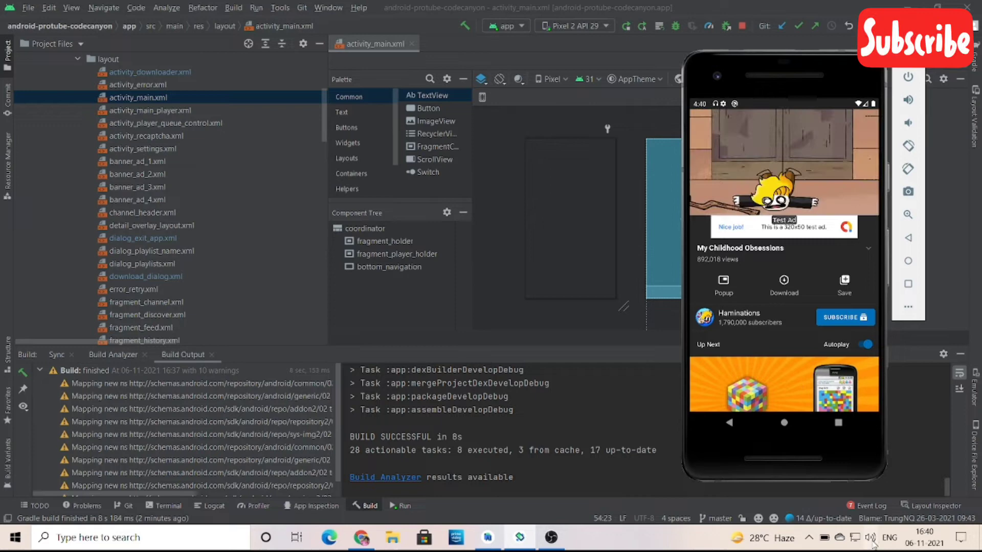
left_click(870, 536)
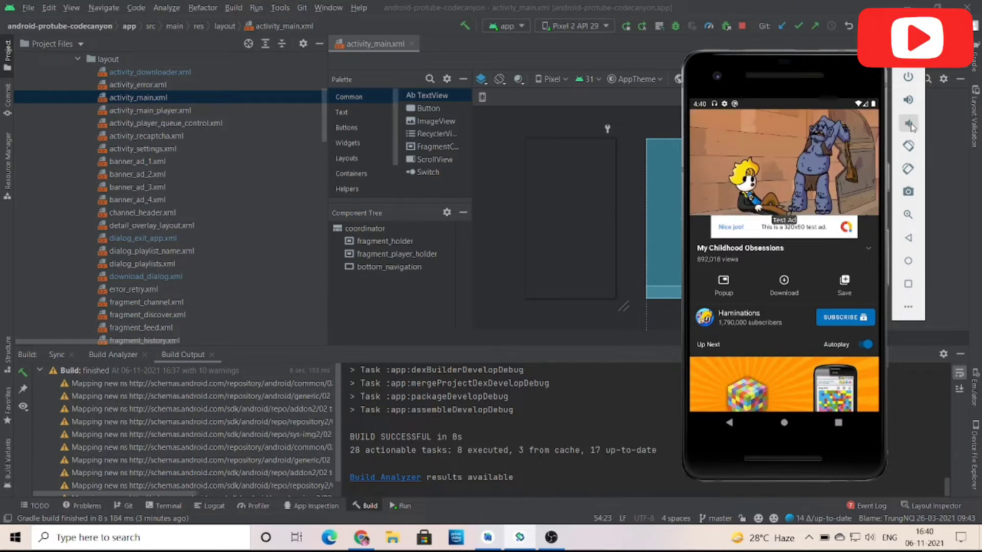
left_click(908, 122)
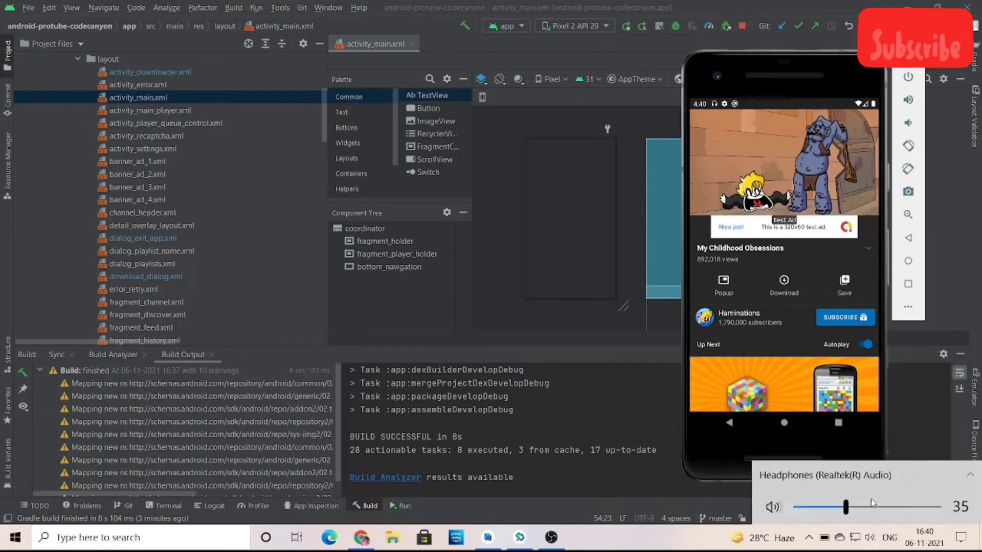
left_click_drag(846, 506, 938, 506)
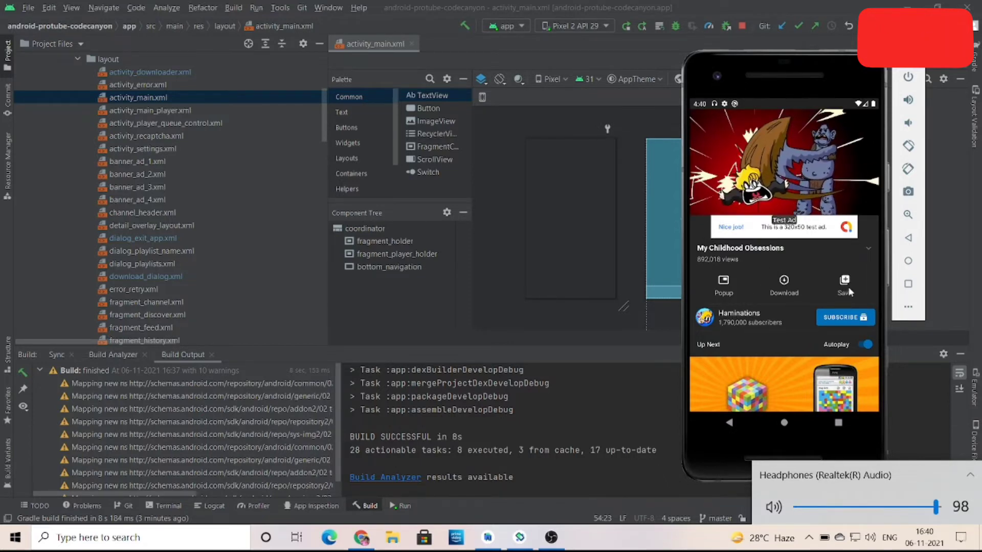
- Save the video to a new playlist named 'fff'
left_click(844, 284)
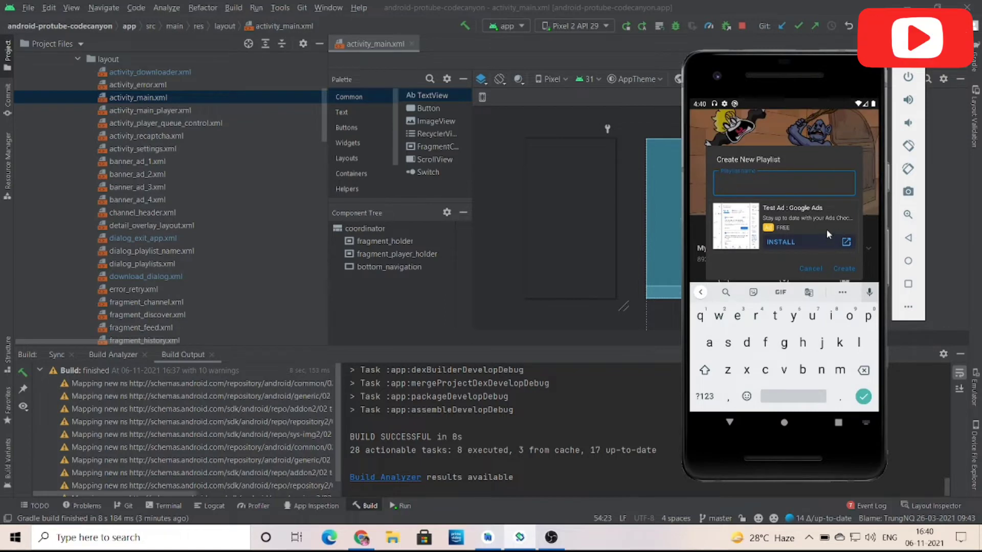
type("fff")
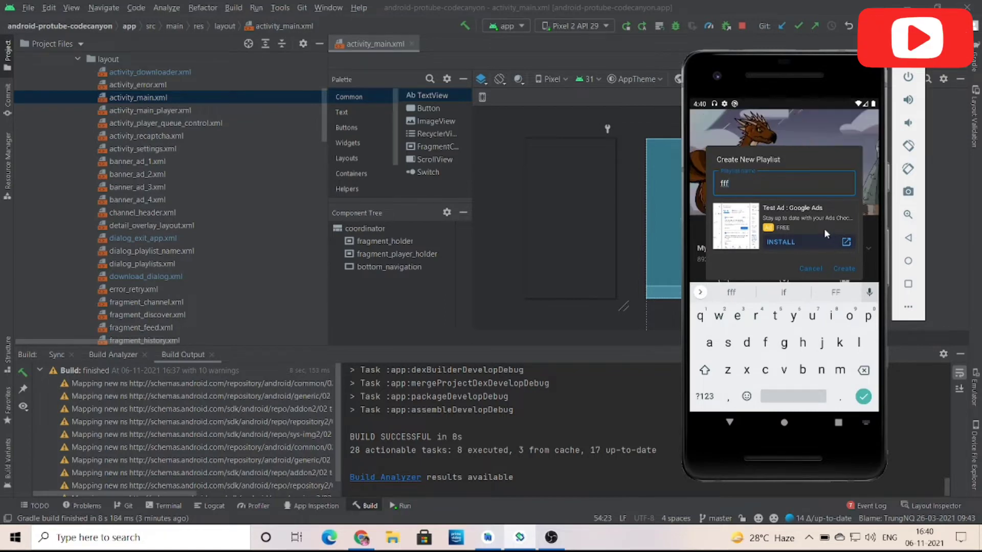
left_click(843, 268)
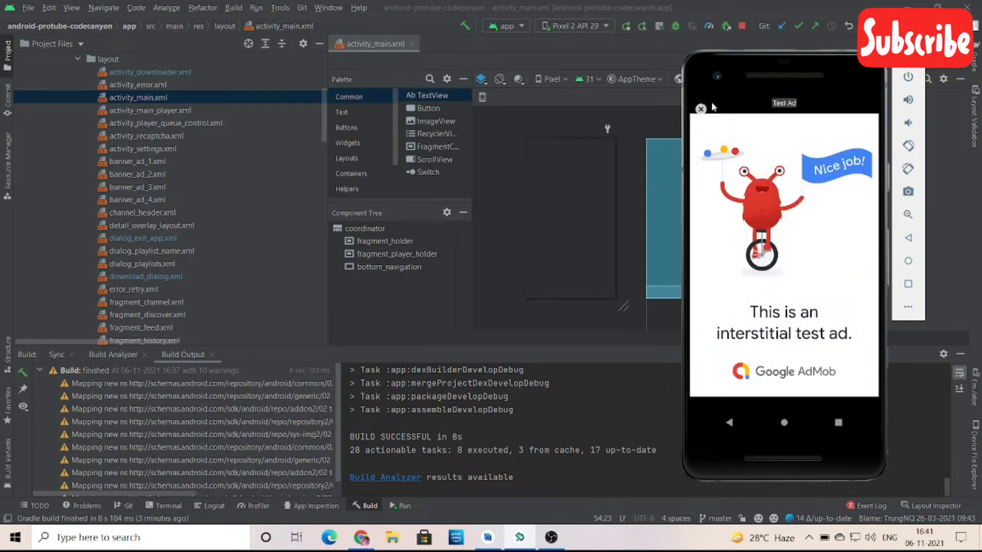
- Dismiss the interstitial ad and enable 'Allow display over other apps' for ProTube
left_click(700, 108)
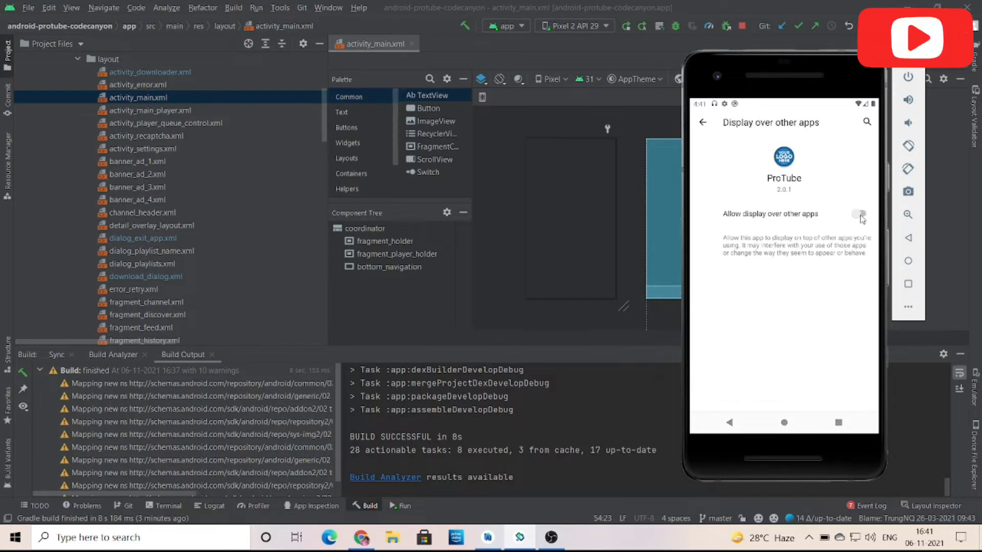
left_click(862, 214)
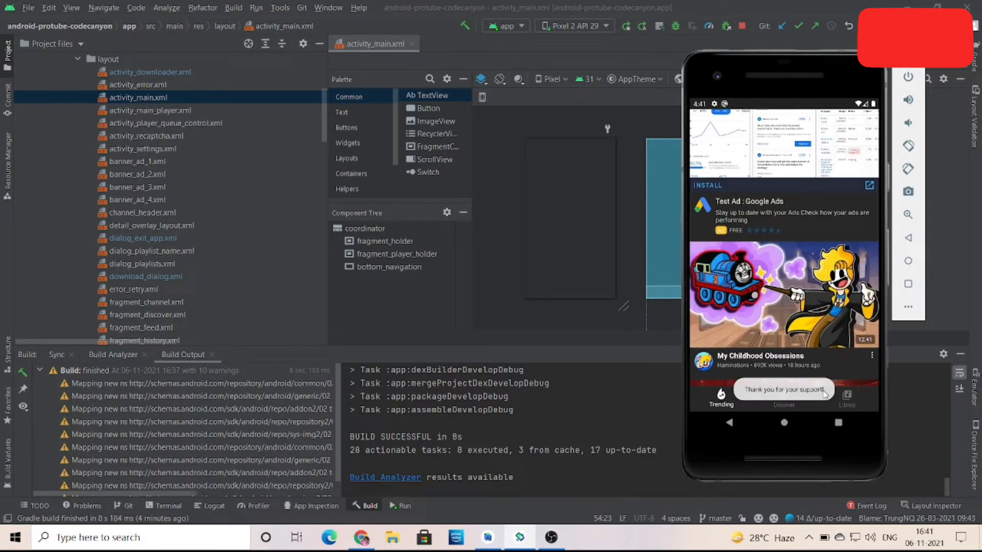
- Open the Discover tab and retry loading the empty Music category
left_click(784, 397)
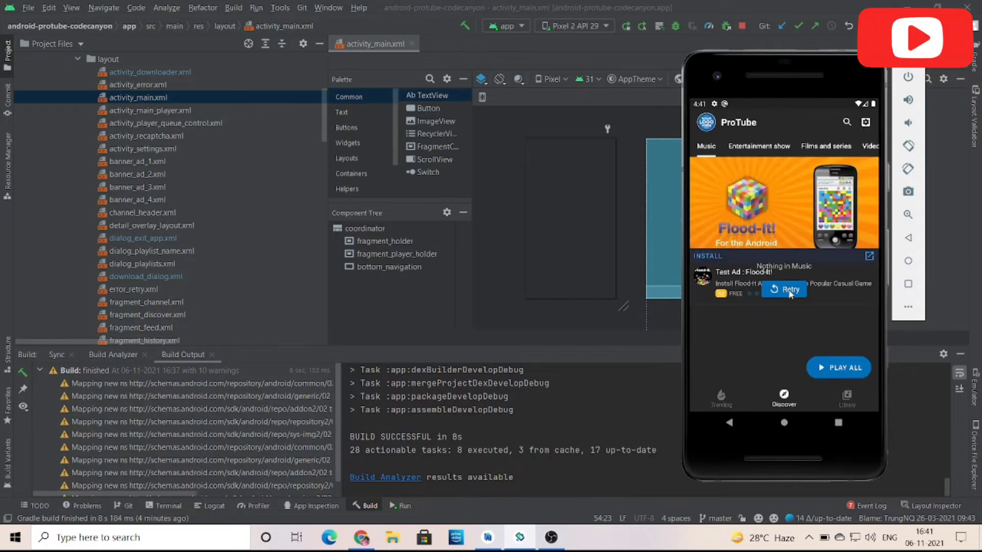
left_click(759, 147)
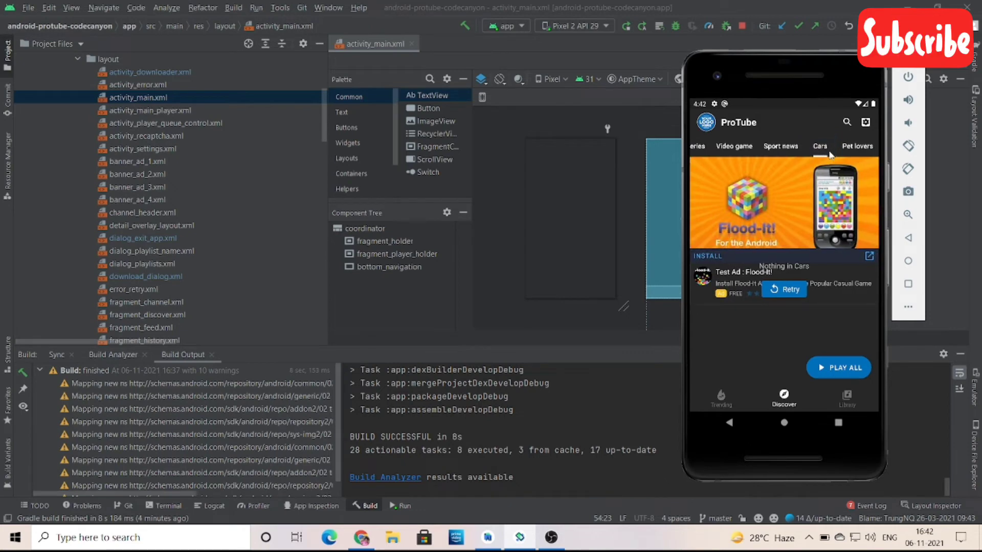
mouse_move(851, 156)
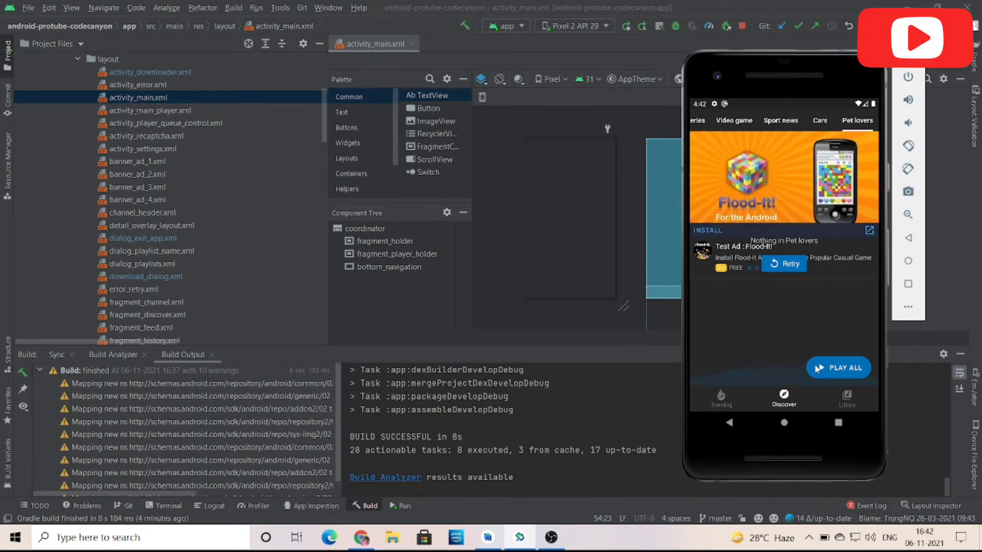
mouse_move(808, 405)
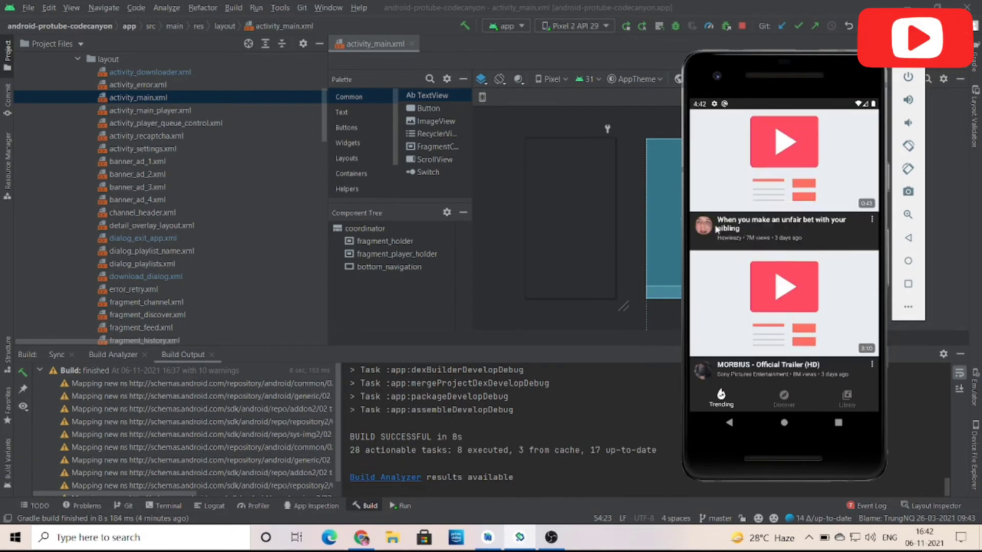
- Dismiss the interstitial ad, play Ozymandias as a mini player, and close the rewarded test ad
scroll("down", 3)
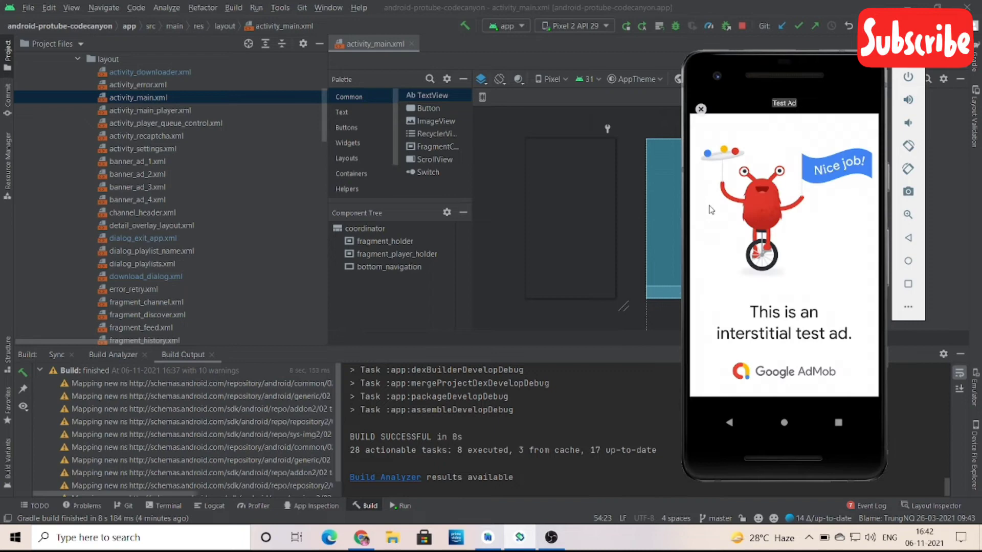
left_click(701, 108)
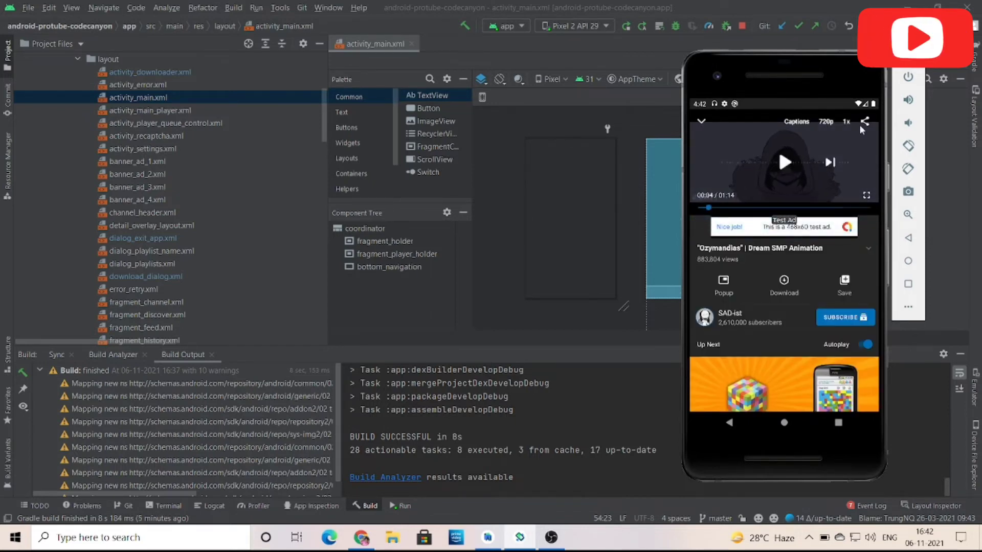
left_click(866, 123)
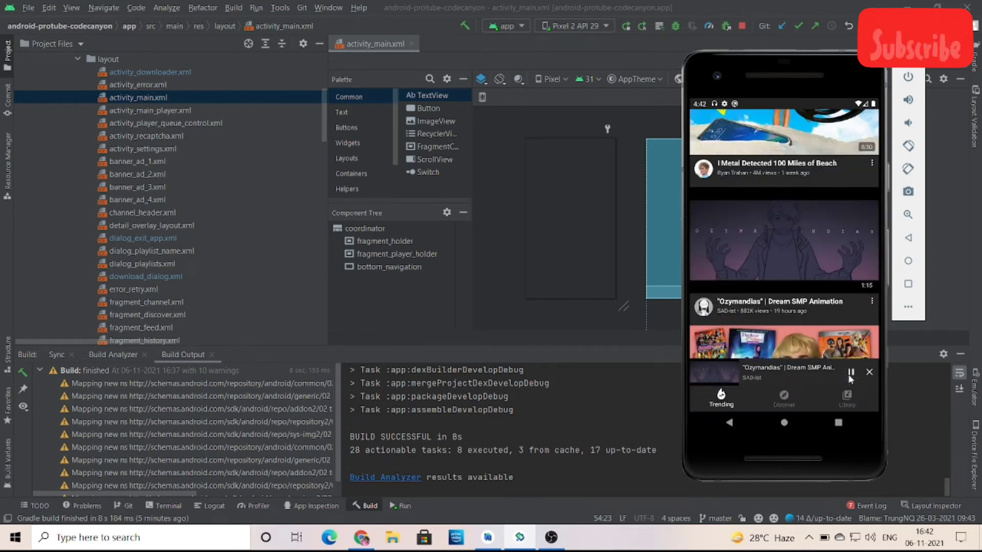
mouse_move(845, 390)
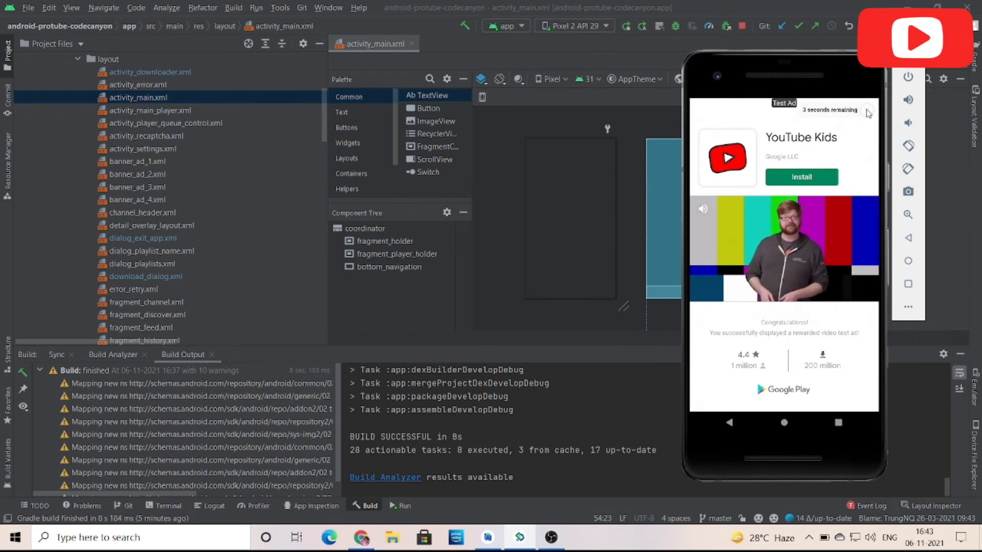
left_click(868, 110)
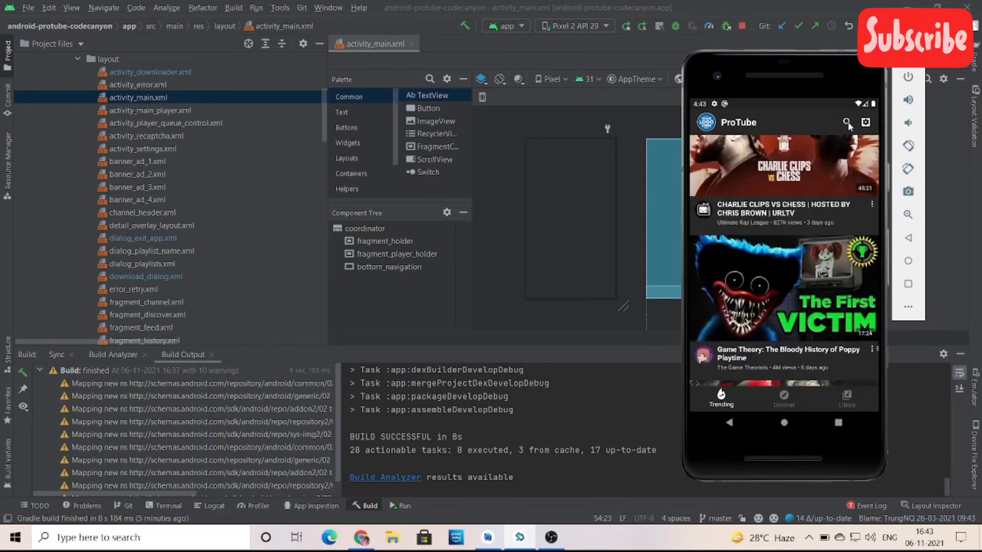
- Search ProTube for 'movi' and pick the 'movies 2021 full movie' suggestion
left_click(845, 123)
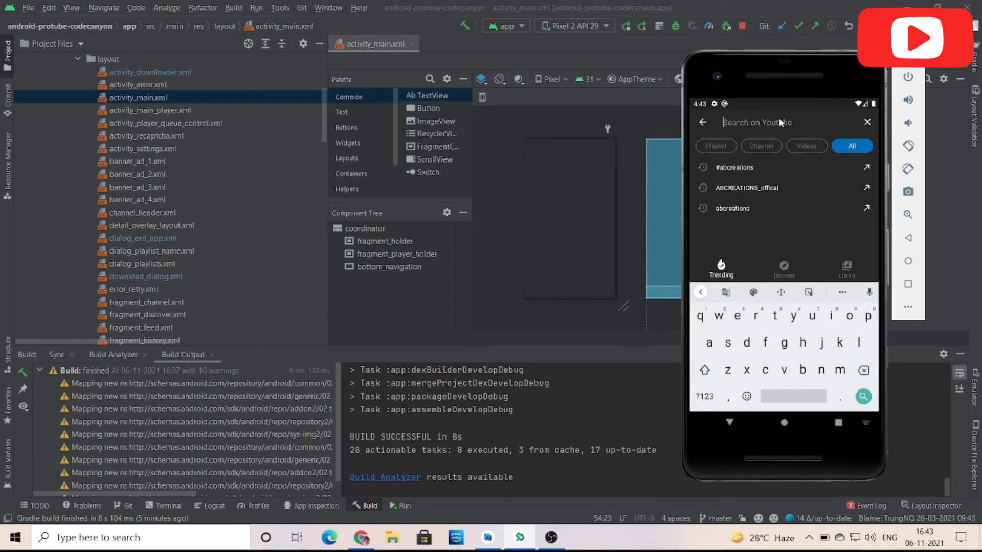
type("m")
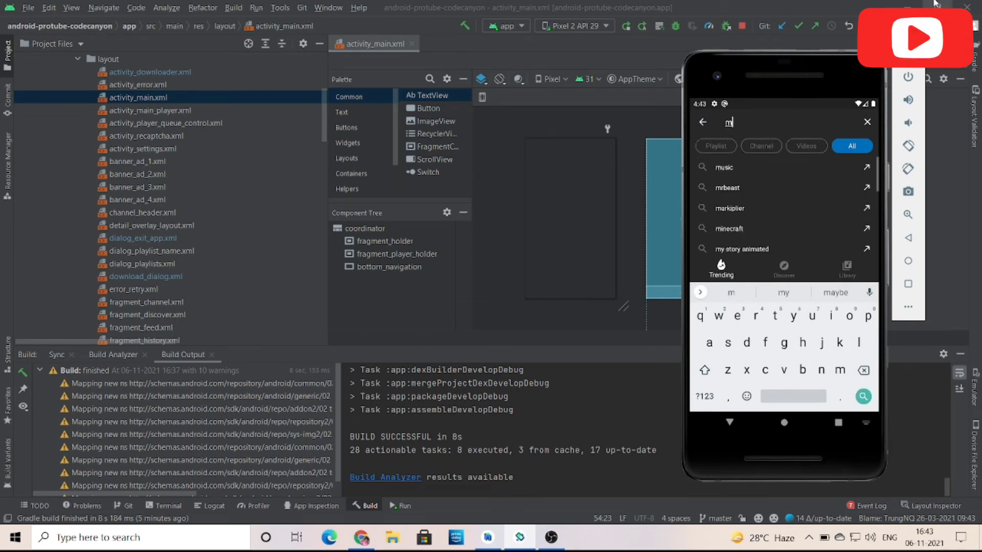
type("ovies")
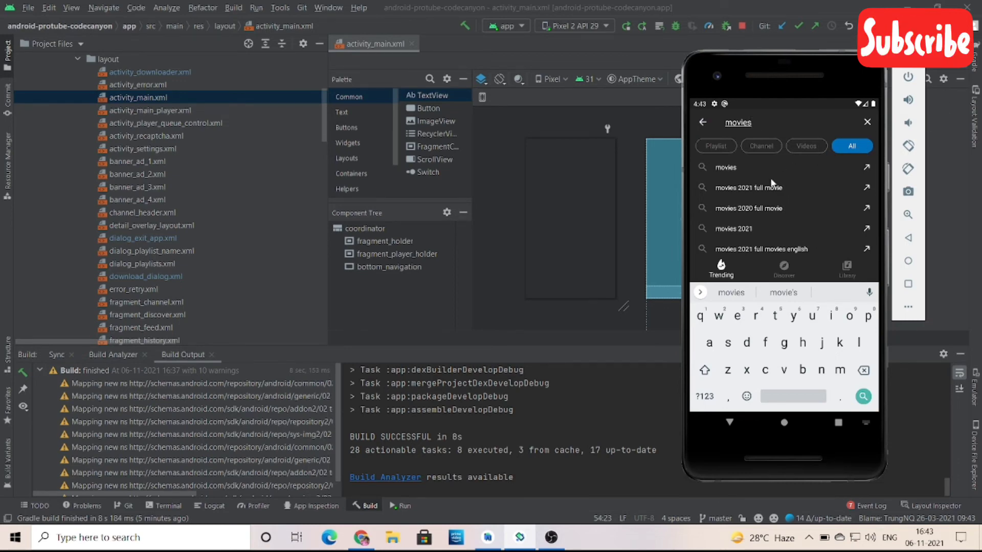
left_click(749, 188)
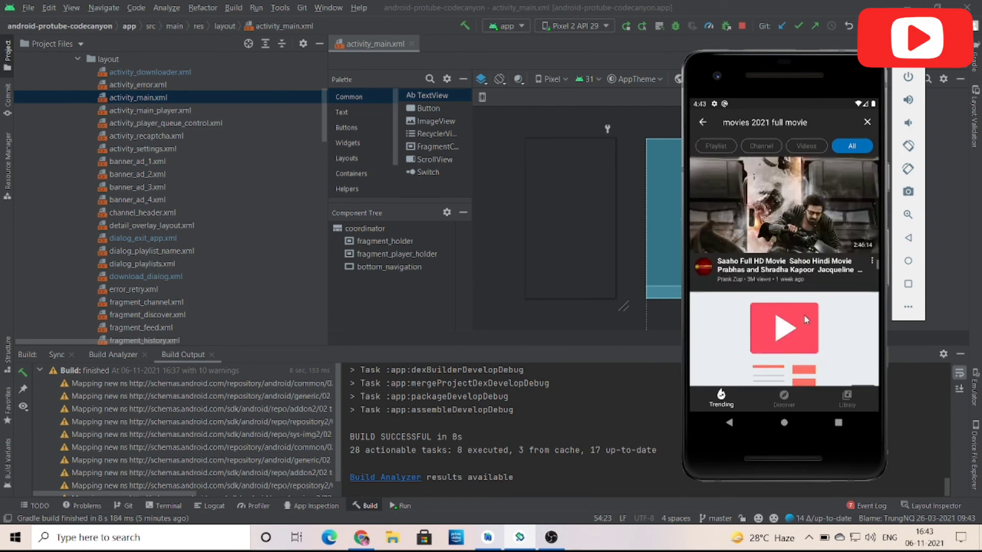
- Scroll the movie results and dismiss the interstitial test ad to reach the video page
scroll("down", 3)
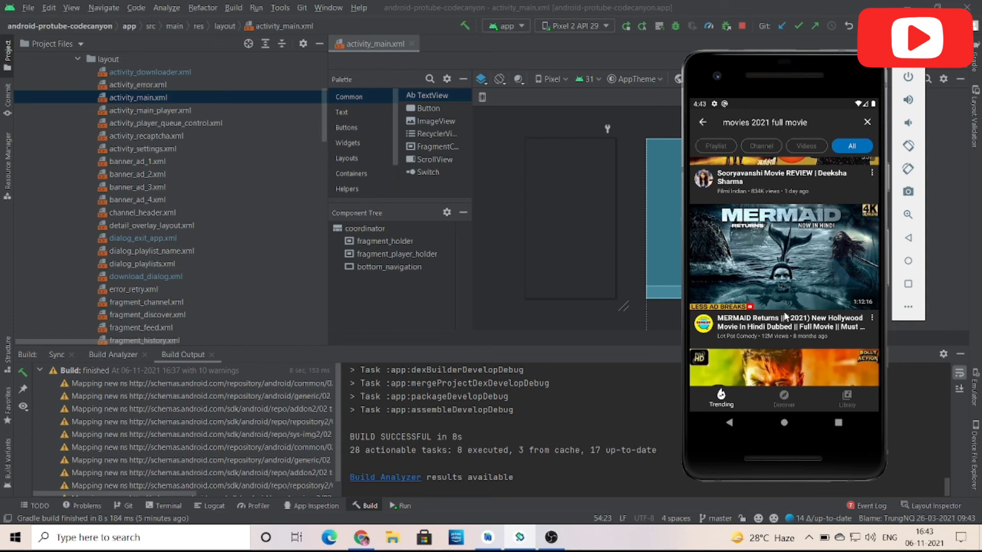
scroll("down", 3)
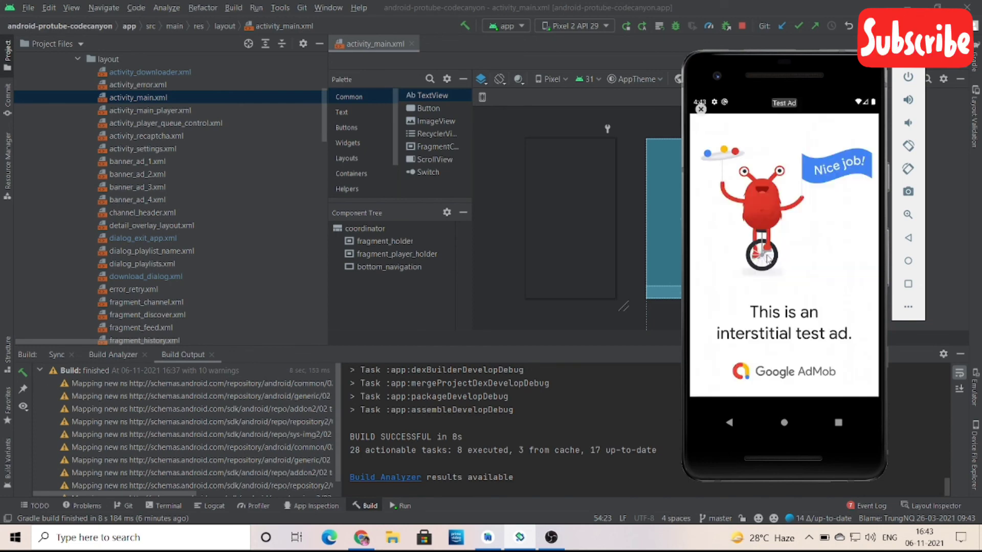
left_click(700, 110)
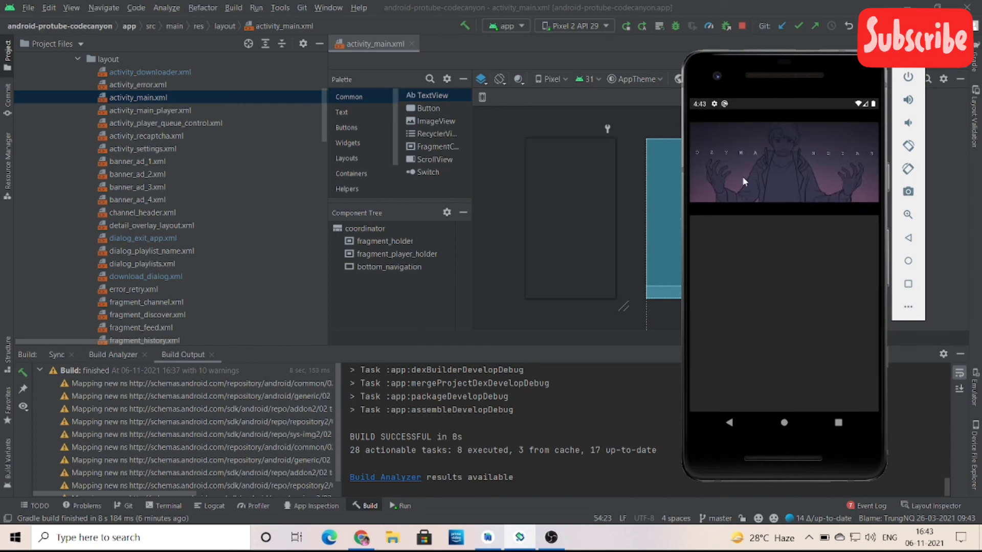